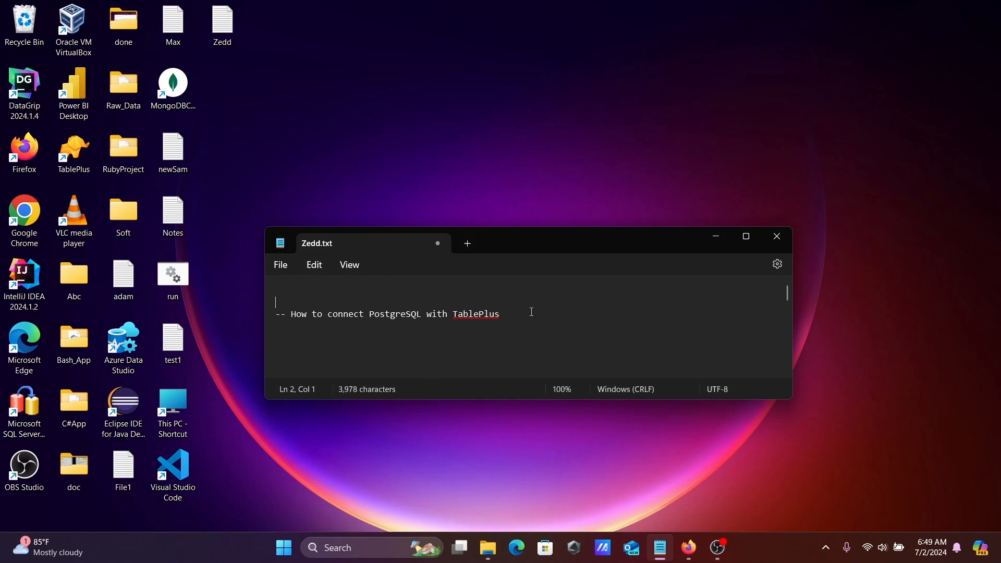
- Minimize the Zedd.txt notes and select the TablePlus shortcut on the desktop
click(776, 237)
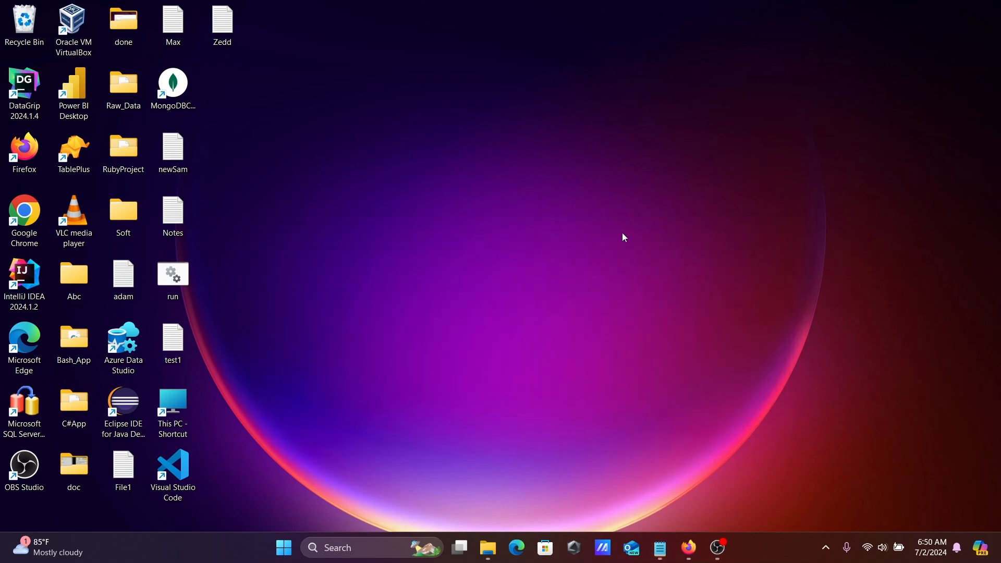
click(73, 151)
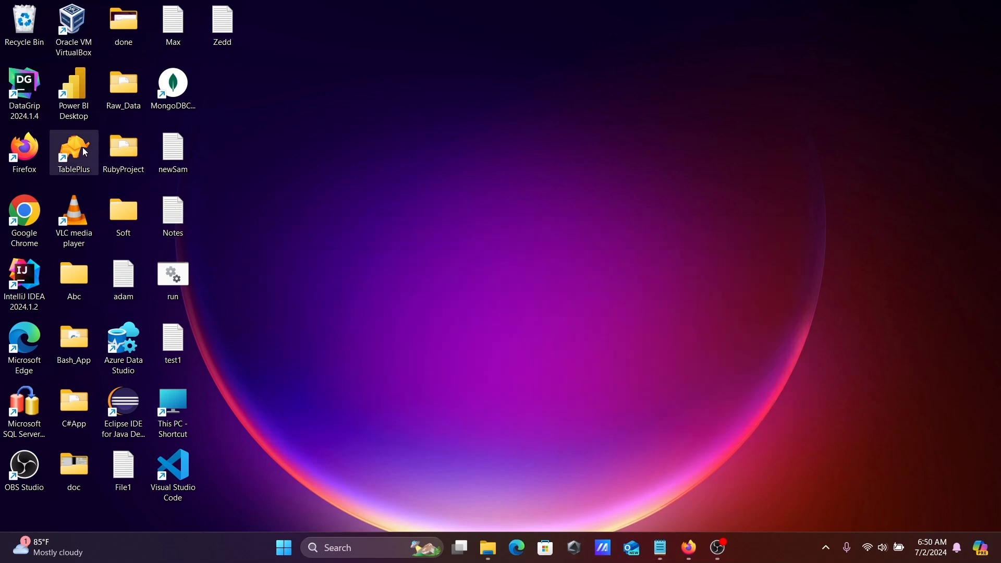
- Launch TablePlus and start a new connection of type PostgreSQL
double_click(73, 152)
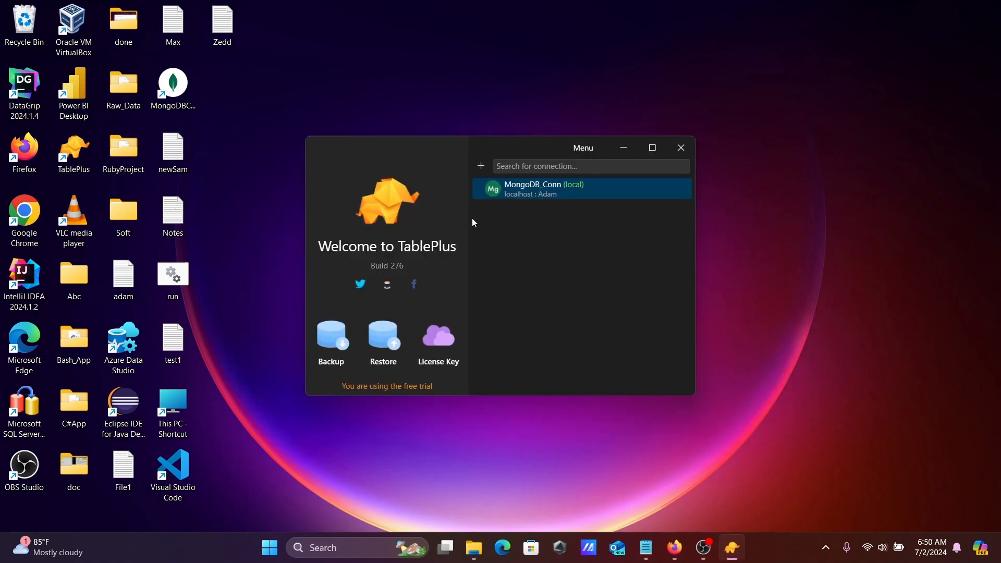
click(480, 167)
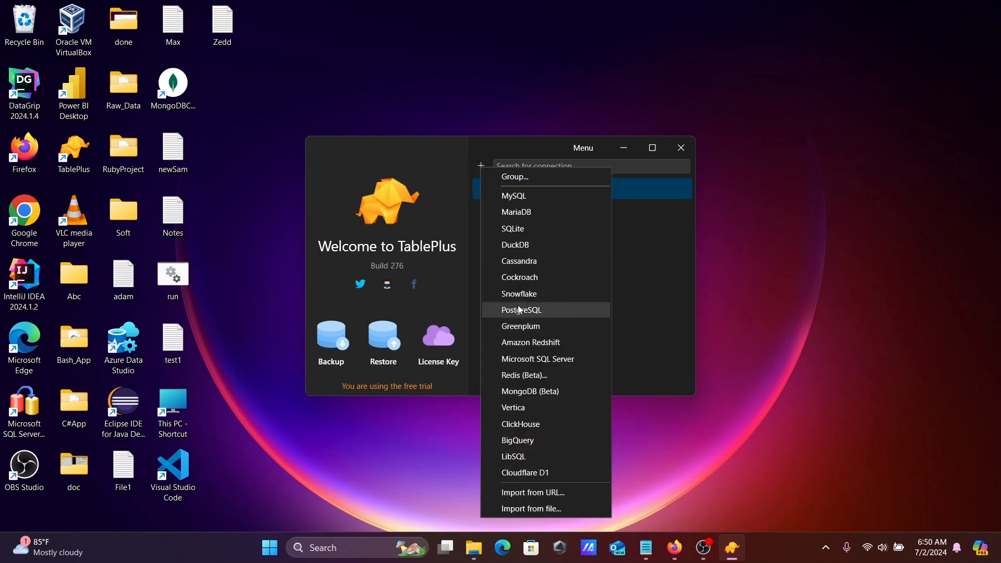
click(522, 310)
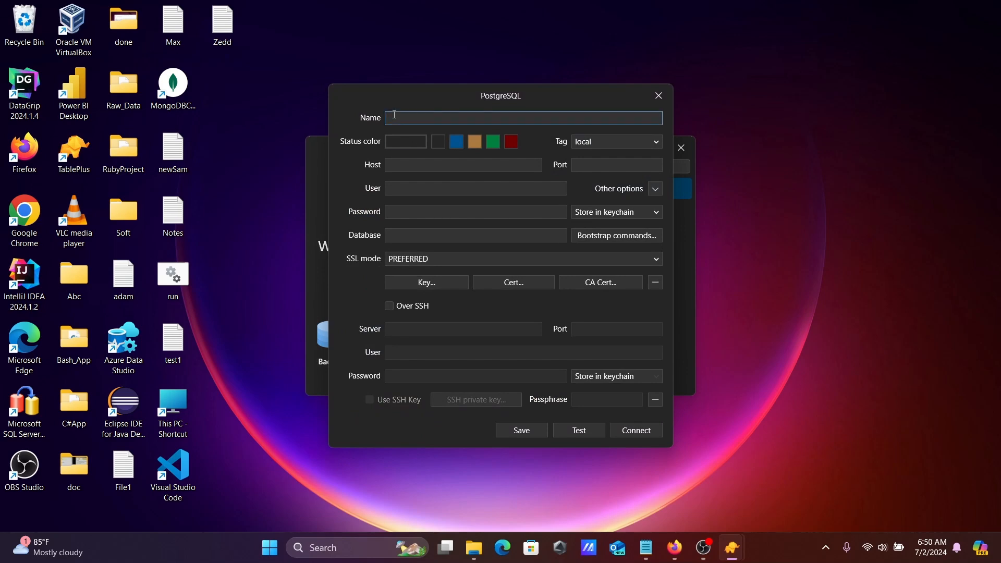
- Name the connection Postgres_Conn with host localhost and port 5432
text(Postgr)
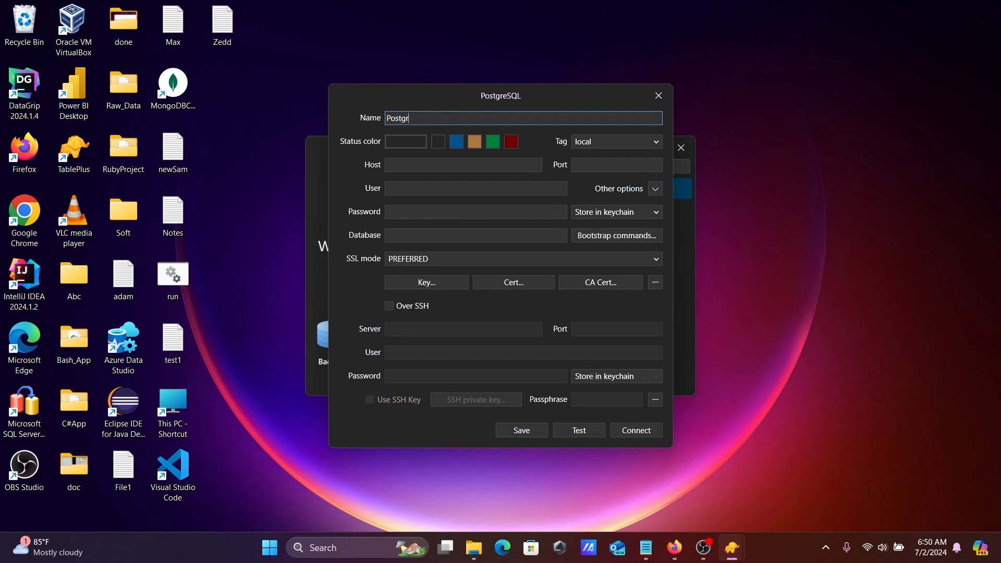
text(es_Conn)
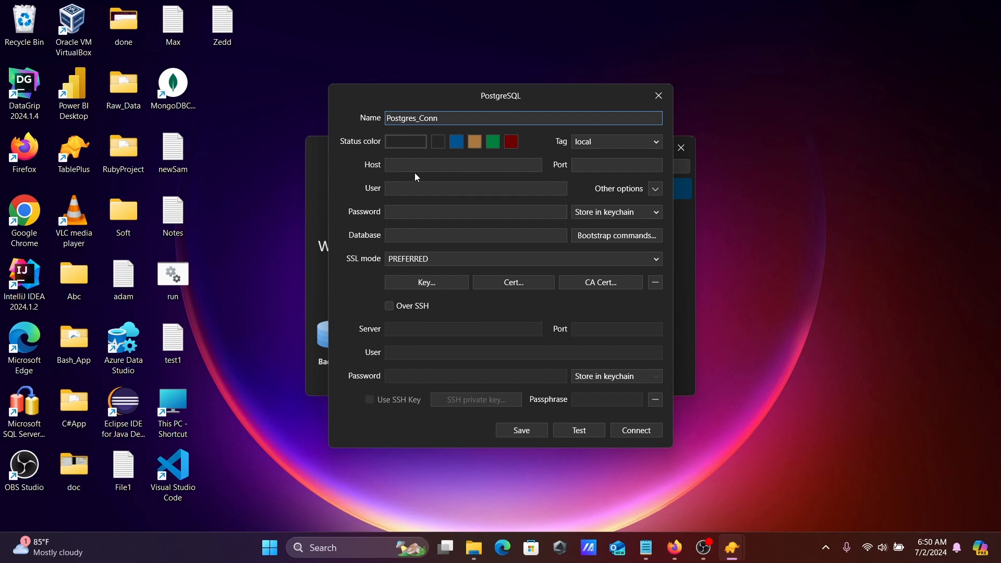
click(463, 165)
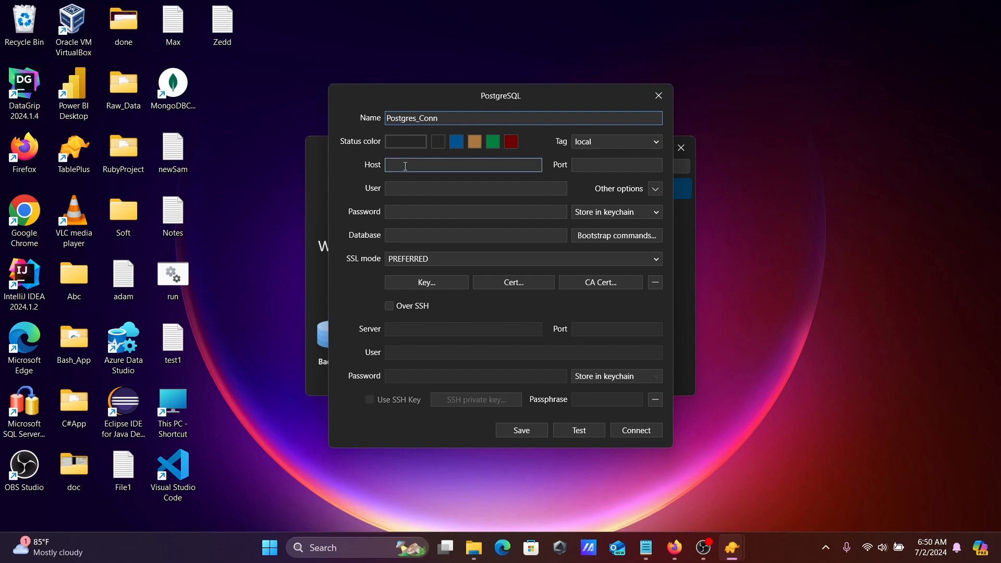
text(localhos)
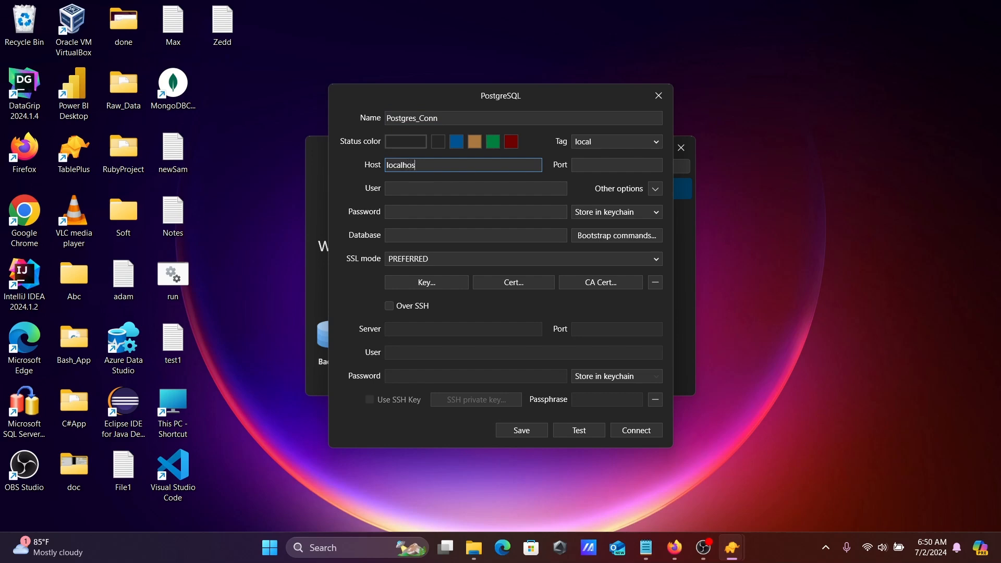
click(615, 165)
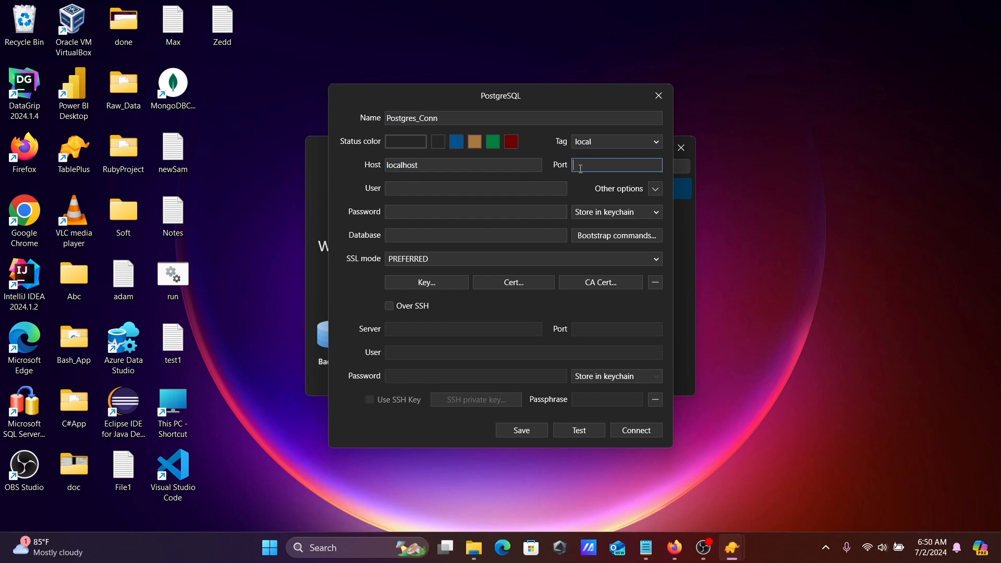
text(5432)
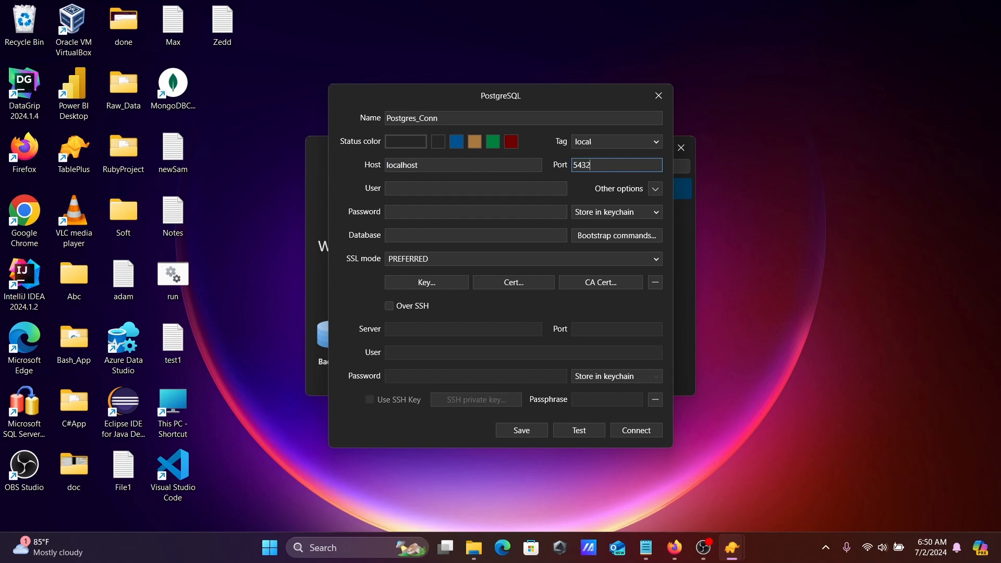
- Enter user postgres, the password, and database postgres
click(475, 188)
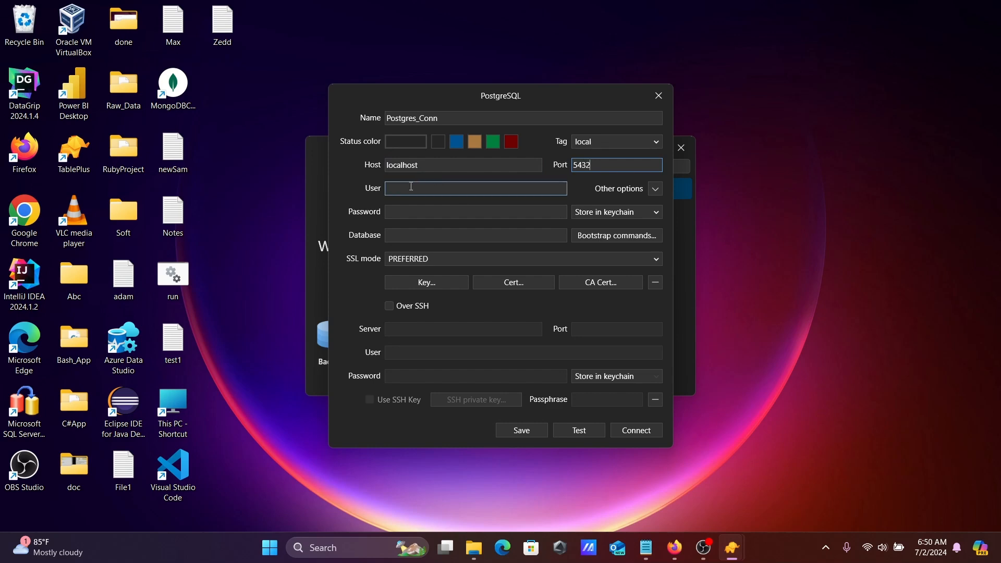
text(postgr)
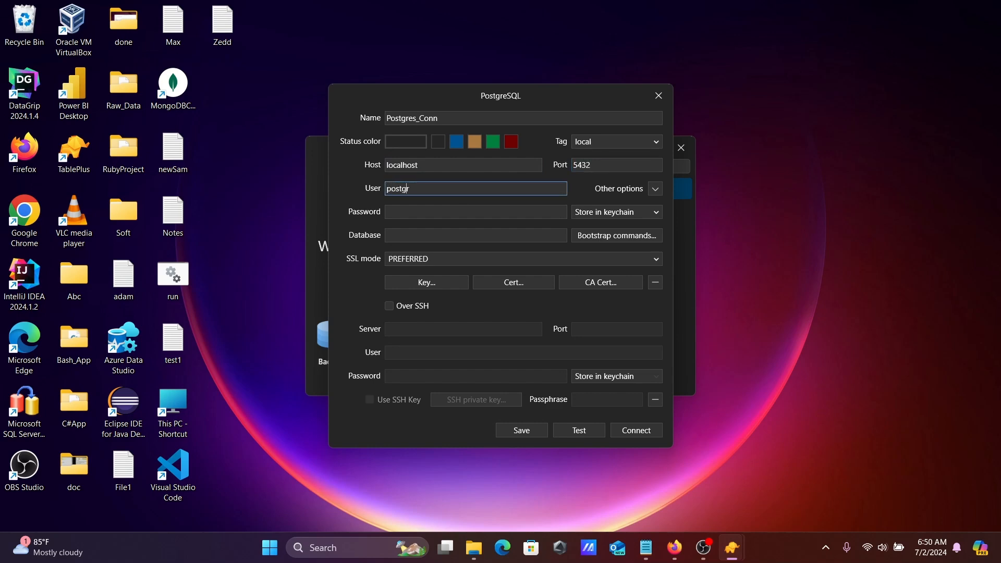
text(es)
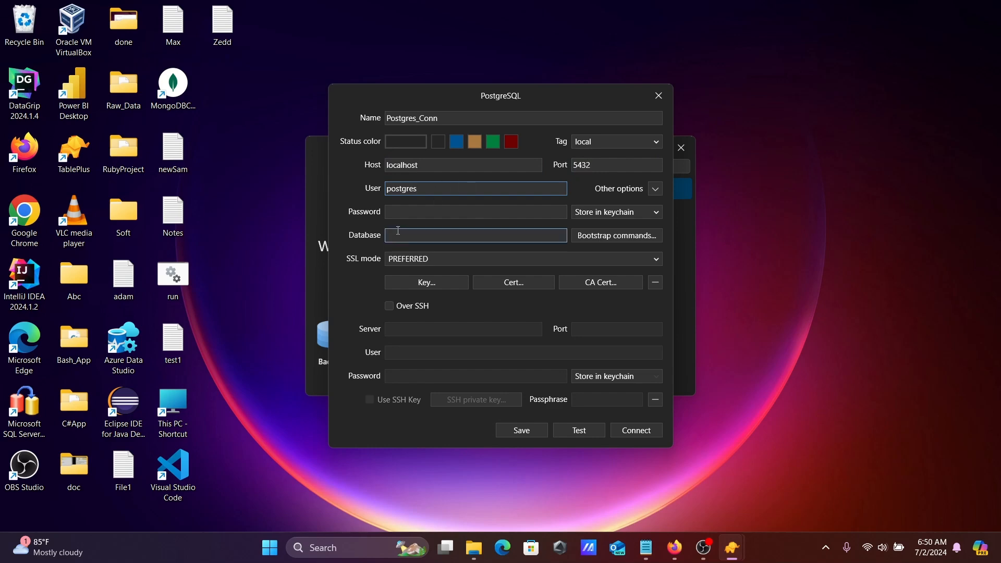
click(476, 212)
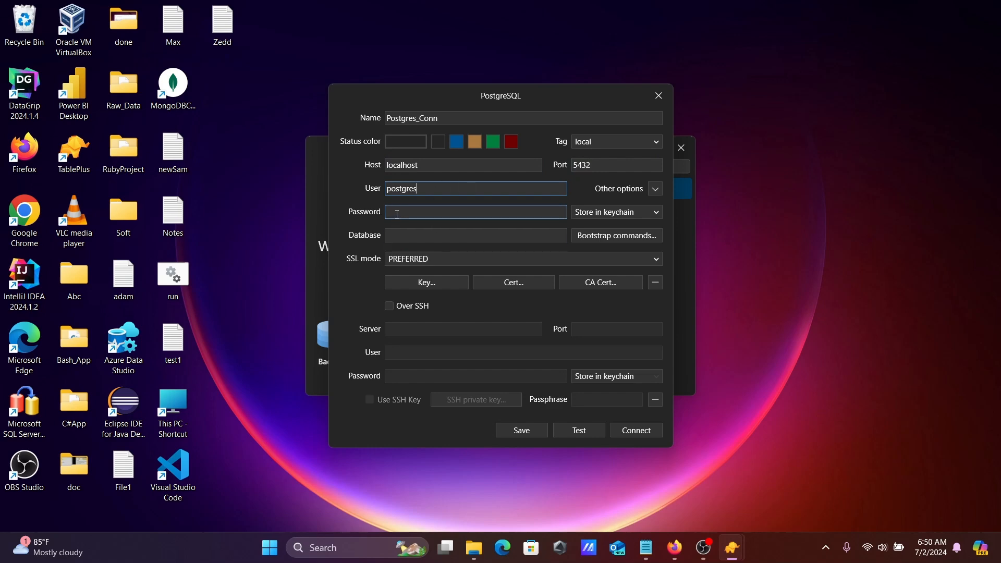
click(475, 187)
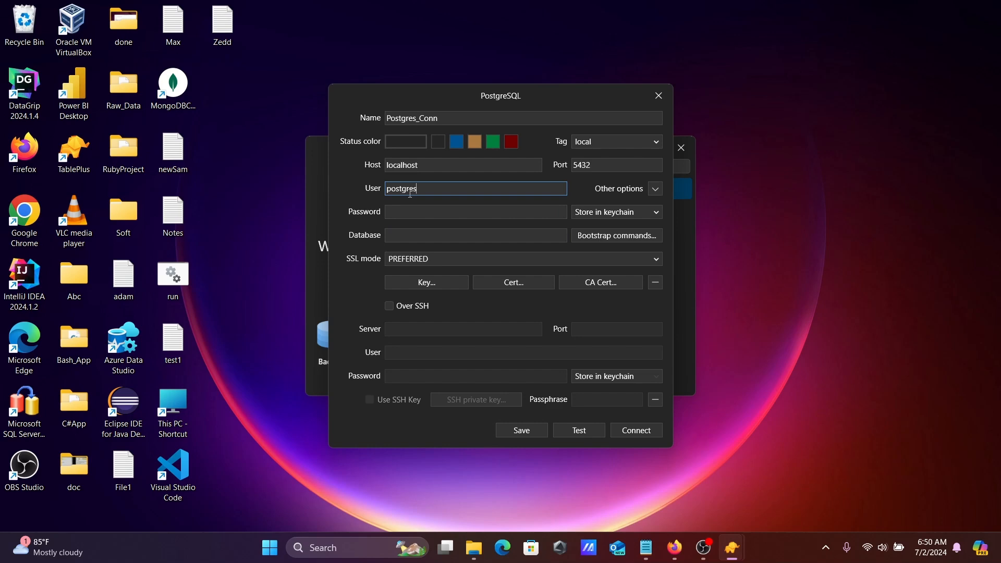
click(476, 212)
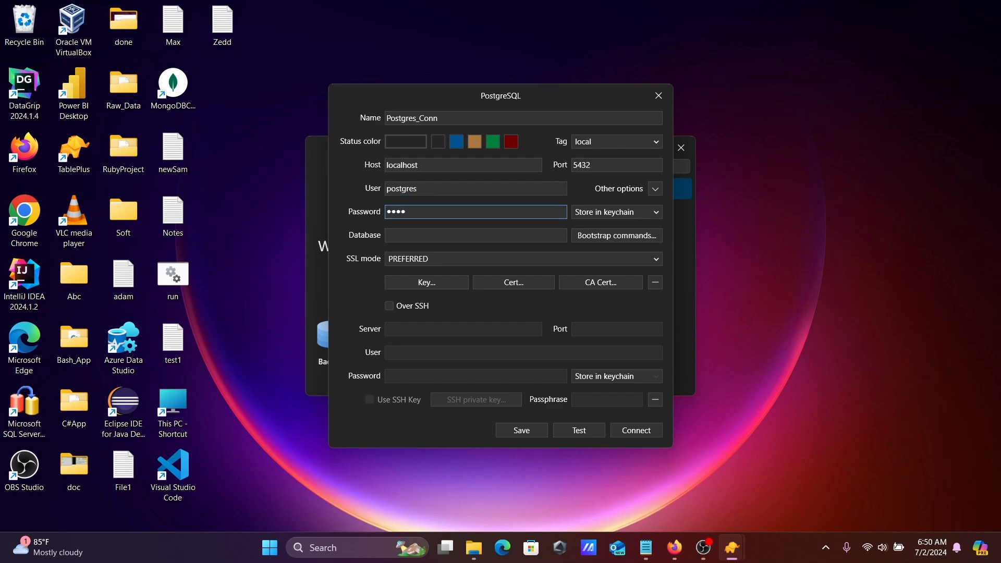
click(475, 235)
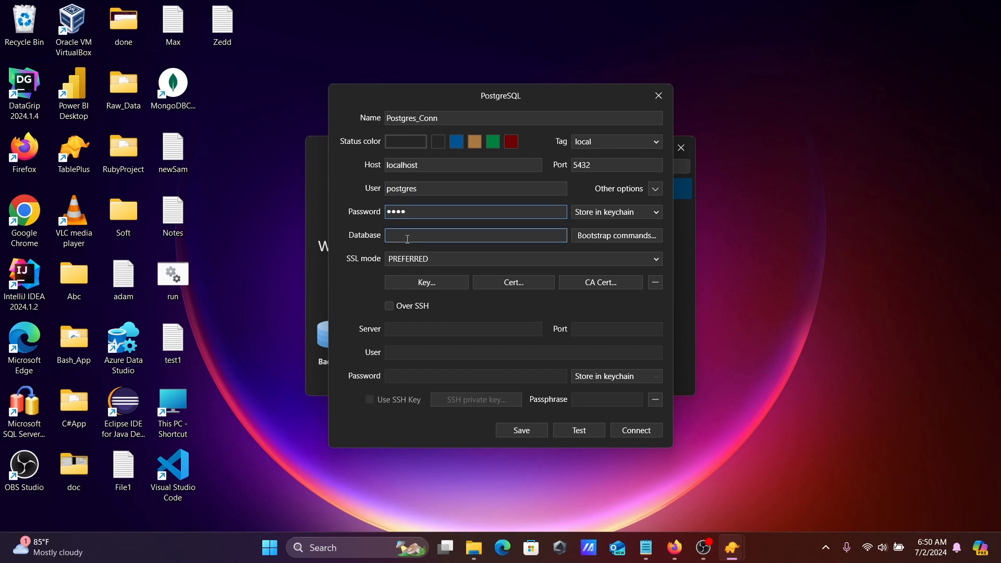
text(post)
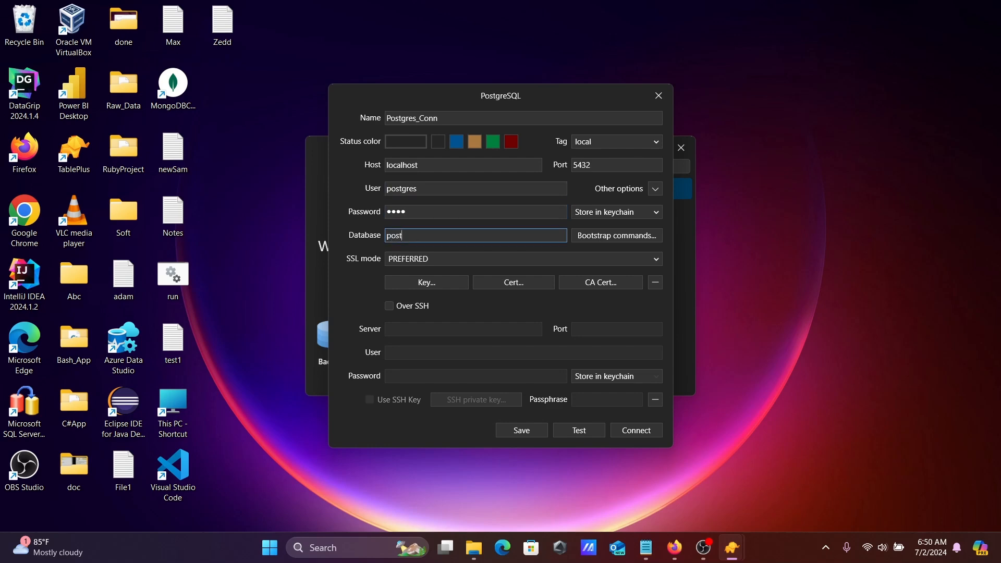
text(gres)
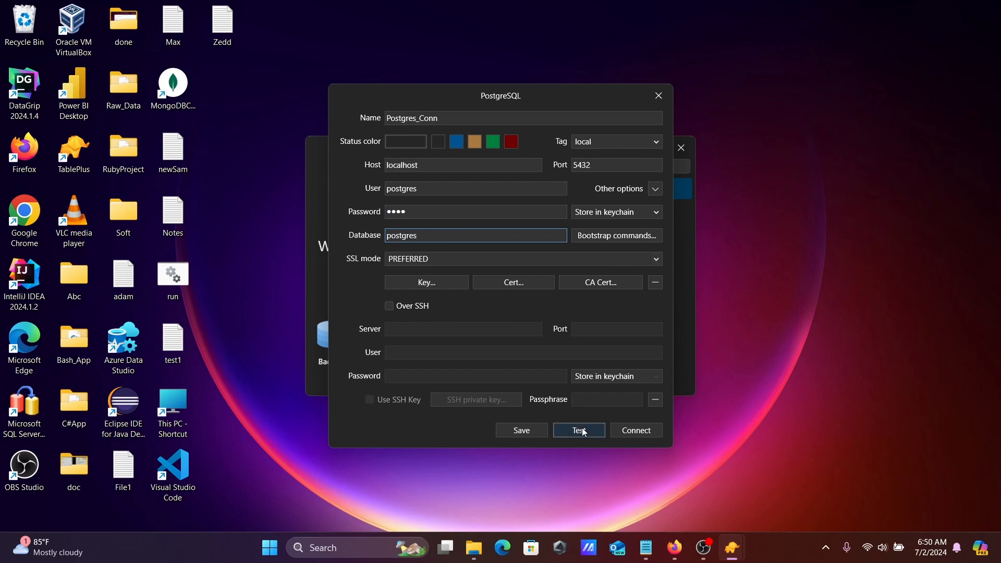
- Test the connection successfully and connect to the local PostgreSQL server
click(578, 430)
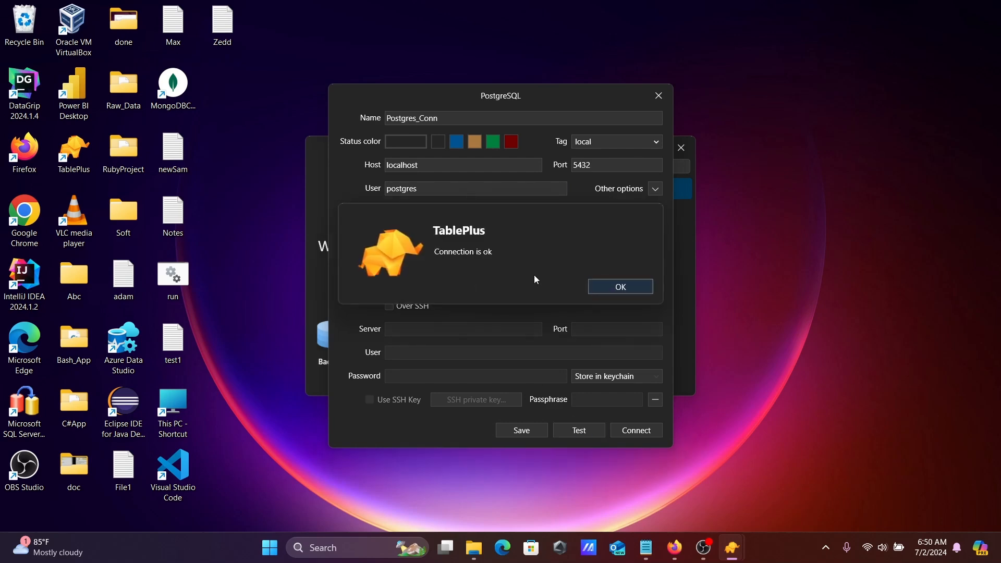
click(619, 286)
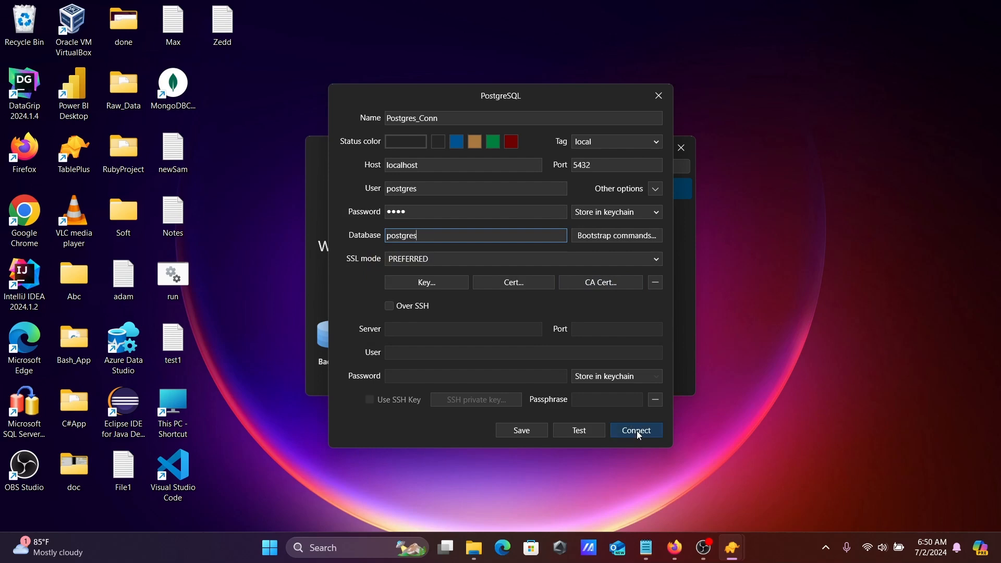
click(636, 431)
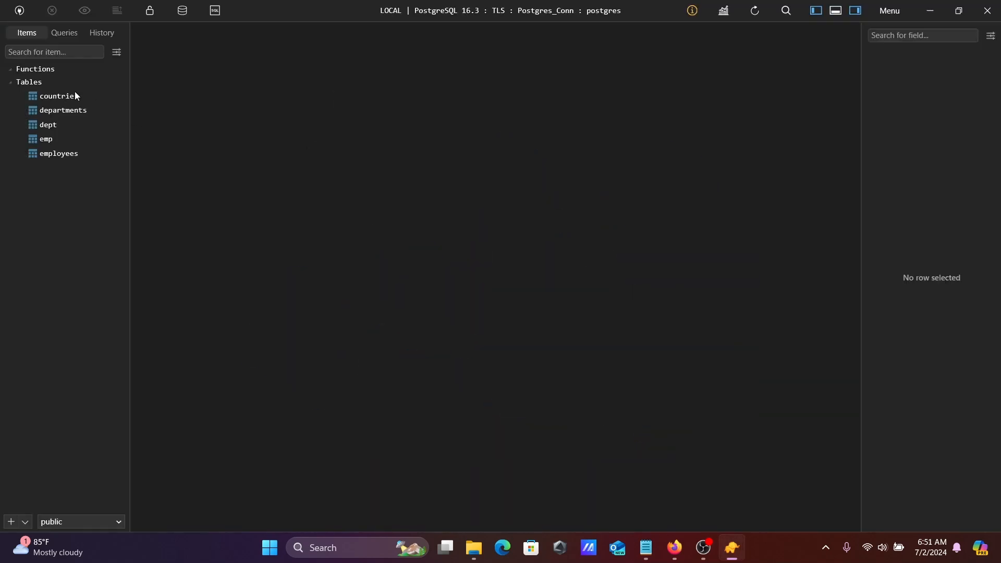
- Open the emp, dept and employees tables in separate tabs, employees showing 107 rows
click(45, 139)
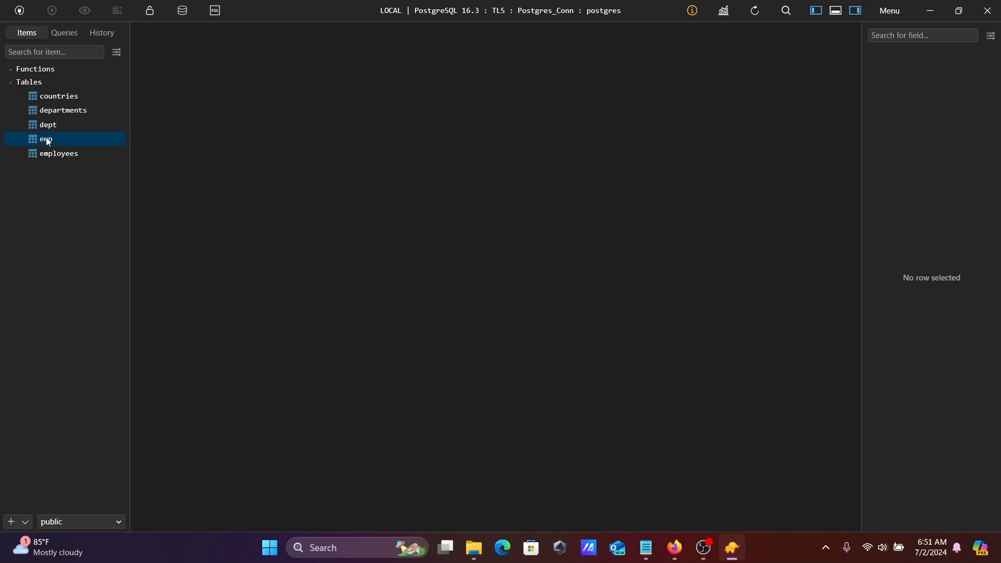
click(44, 138)
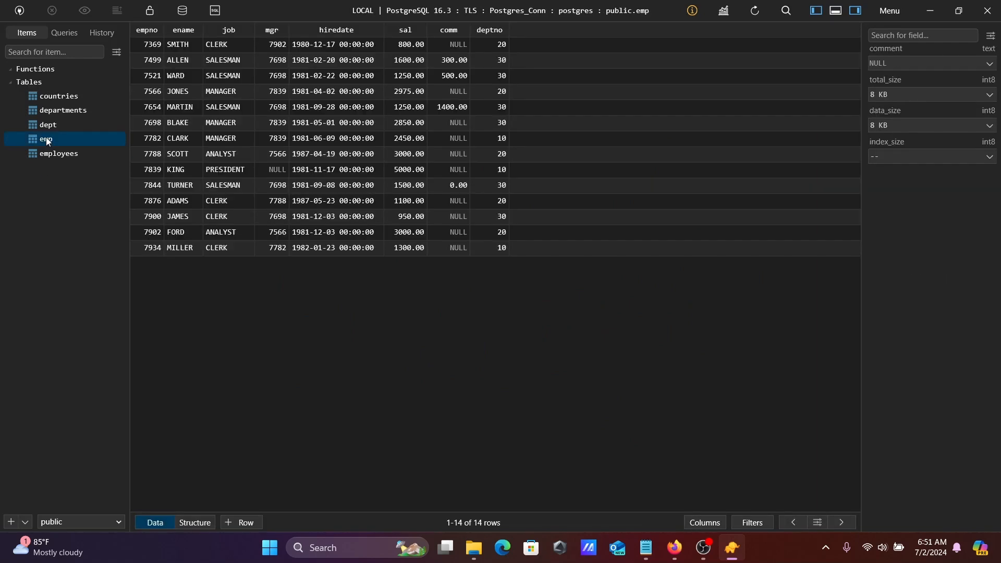
mouse_move(589, 56)
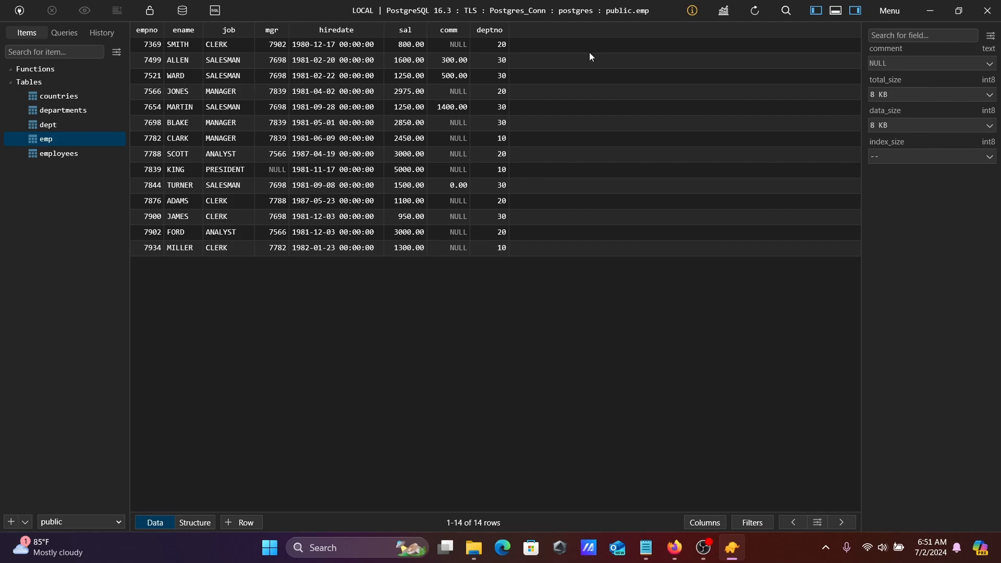
click(926, 63)
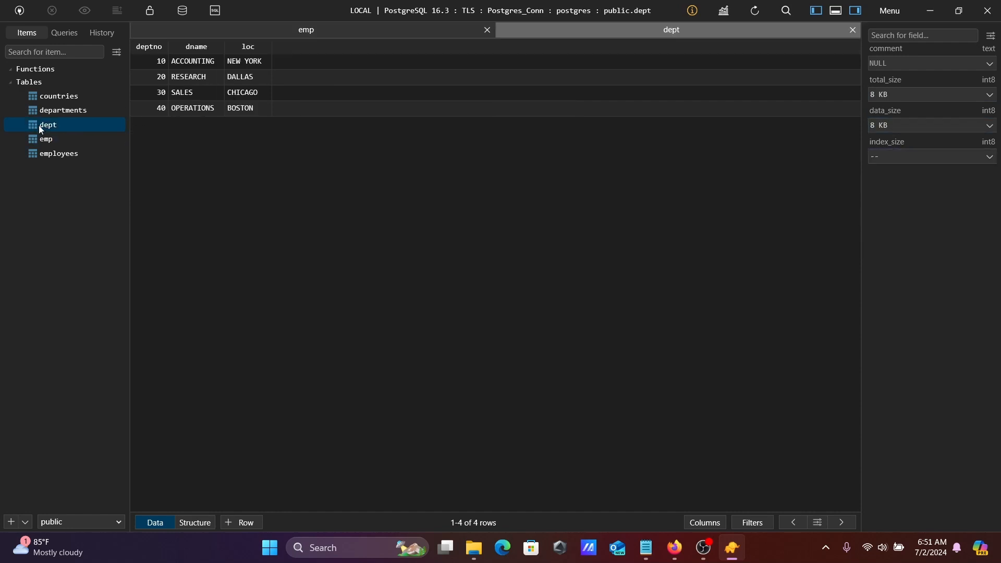
mouse_move(81, 153)
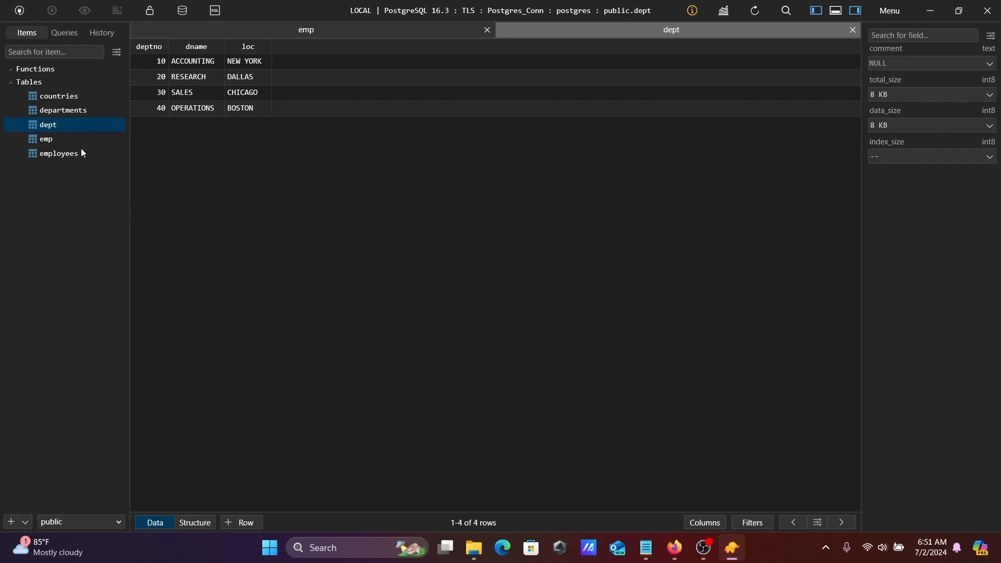
double_click(58, 153)
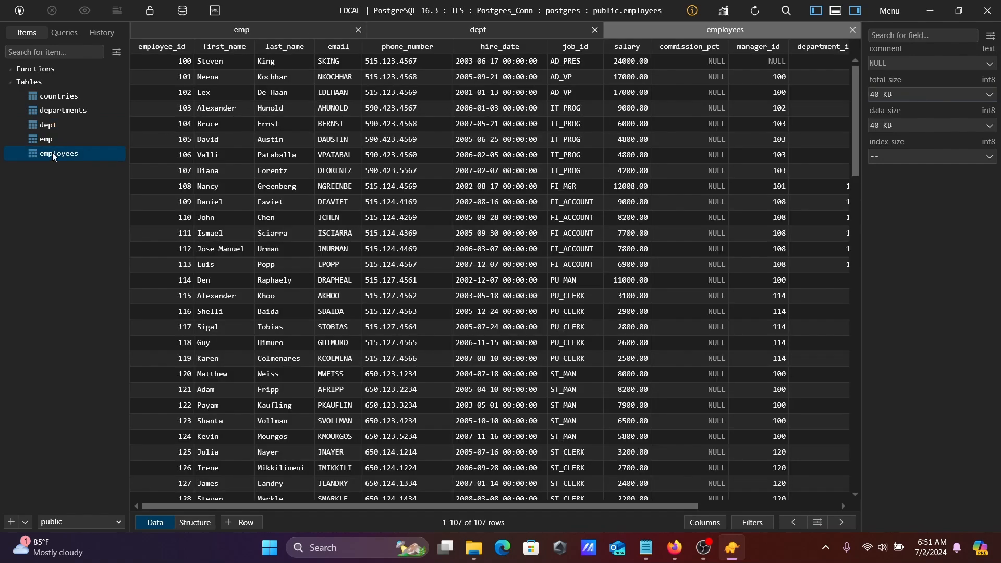
- Switch the employees table to its structure view listing its 12 columns and data types
right_click(58, 153)
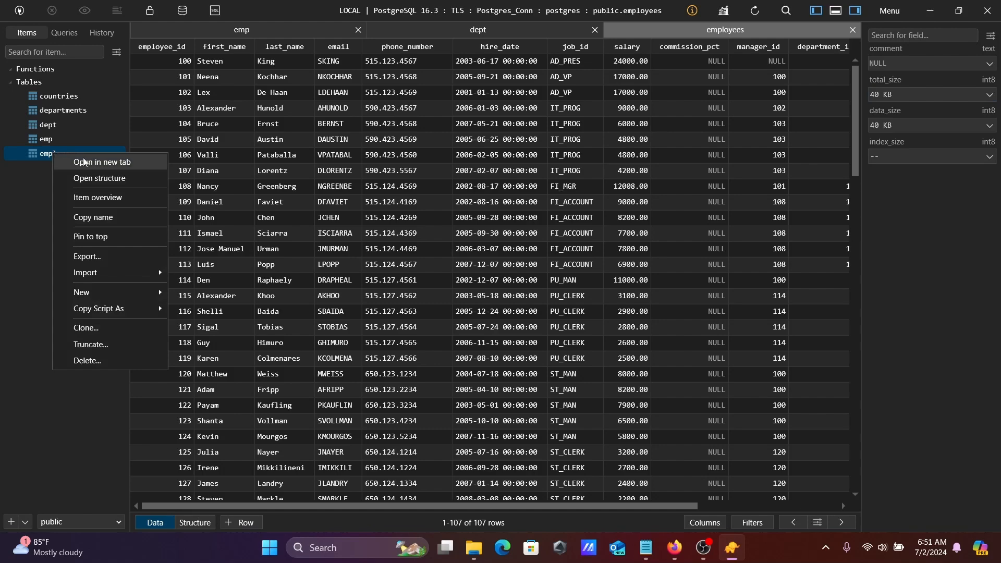
click(101, 179)
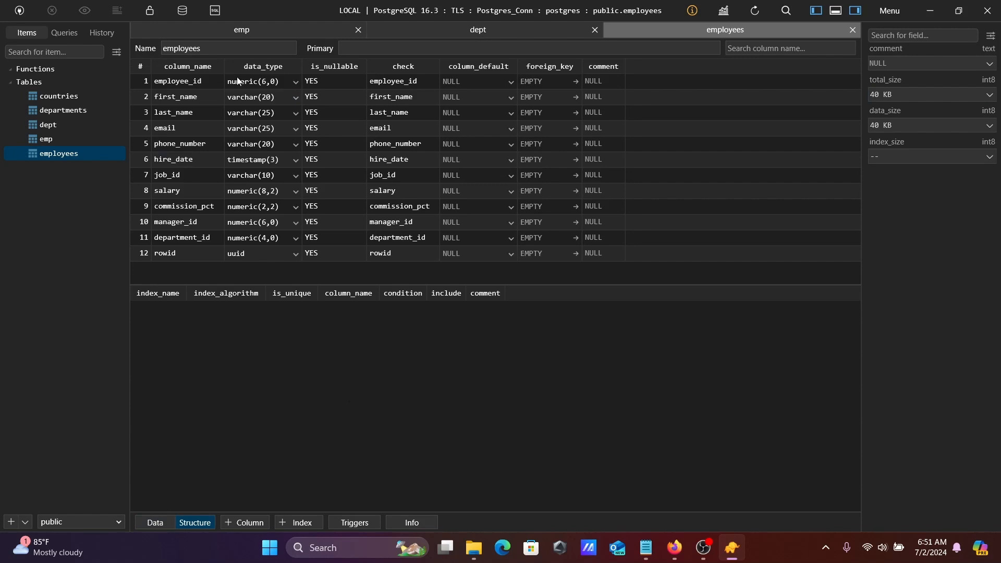
right_click(58, 153)
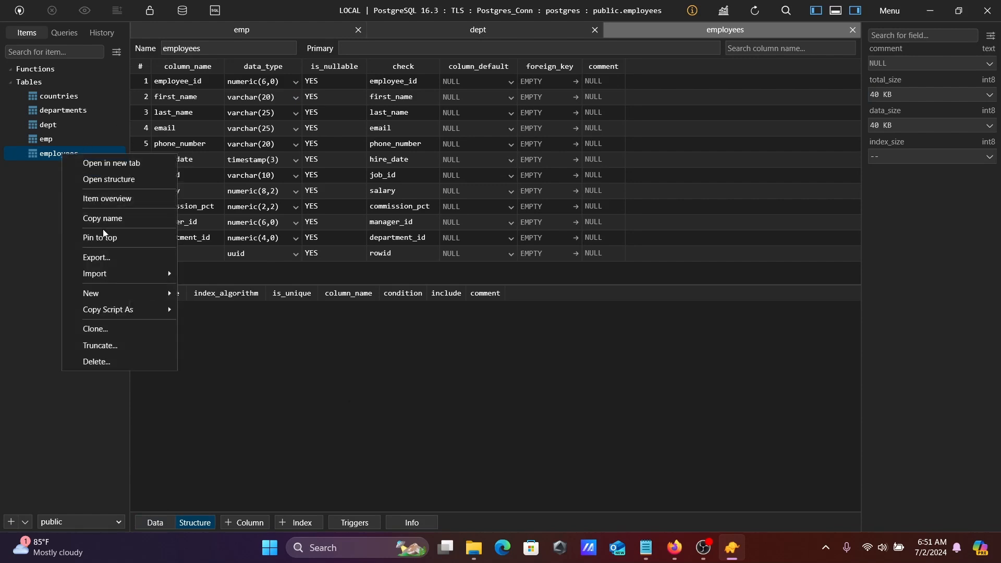
mouse_move(94, 277)
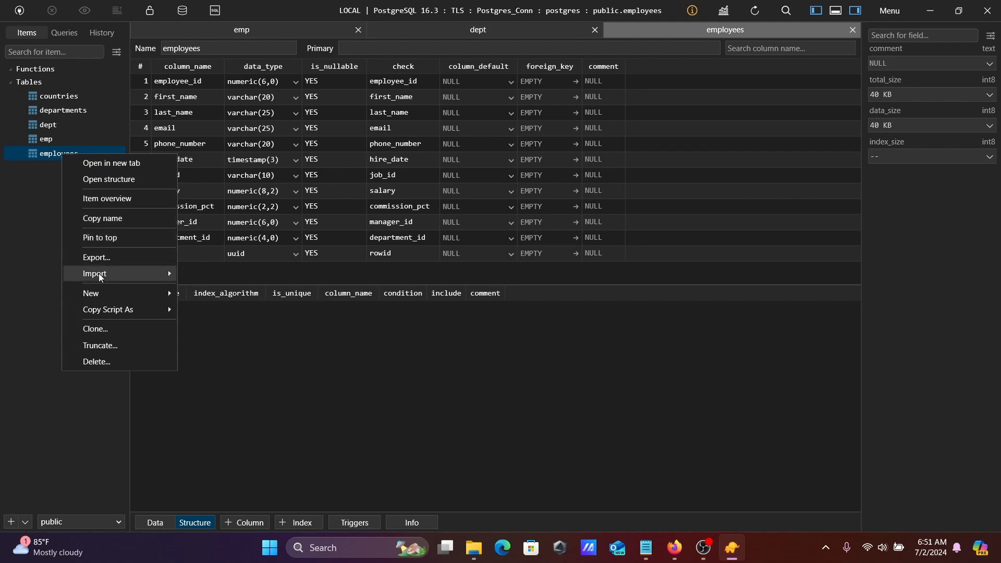
mouse_move(96, 263)
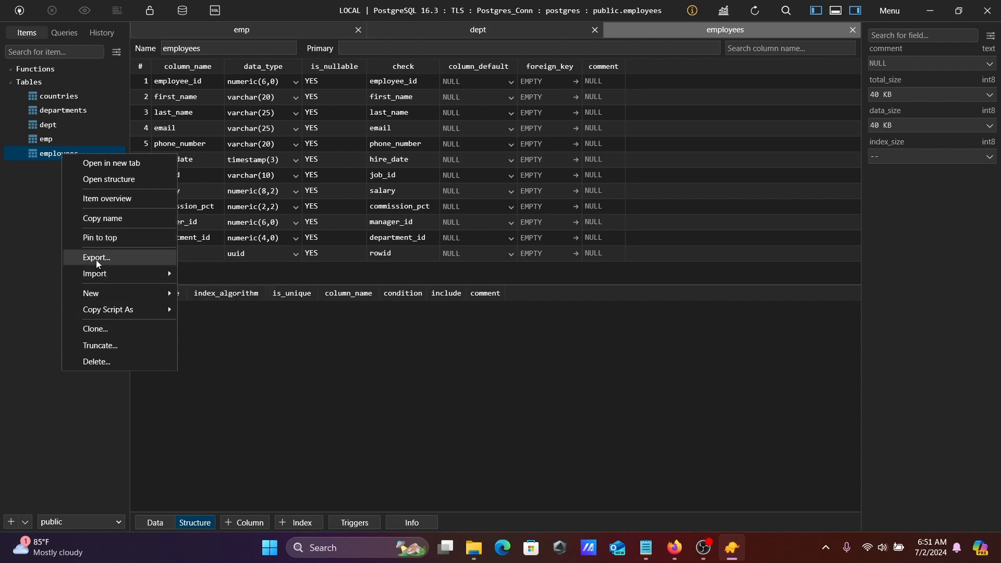
click(96, 258)
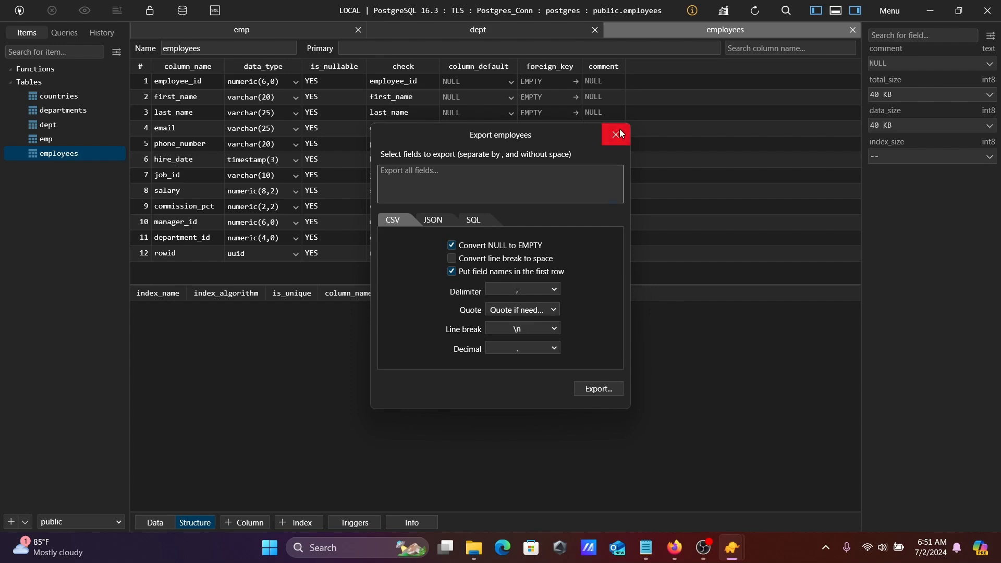
click(616, 135)
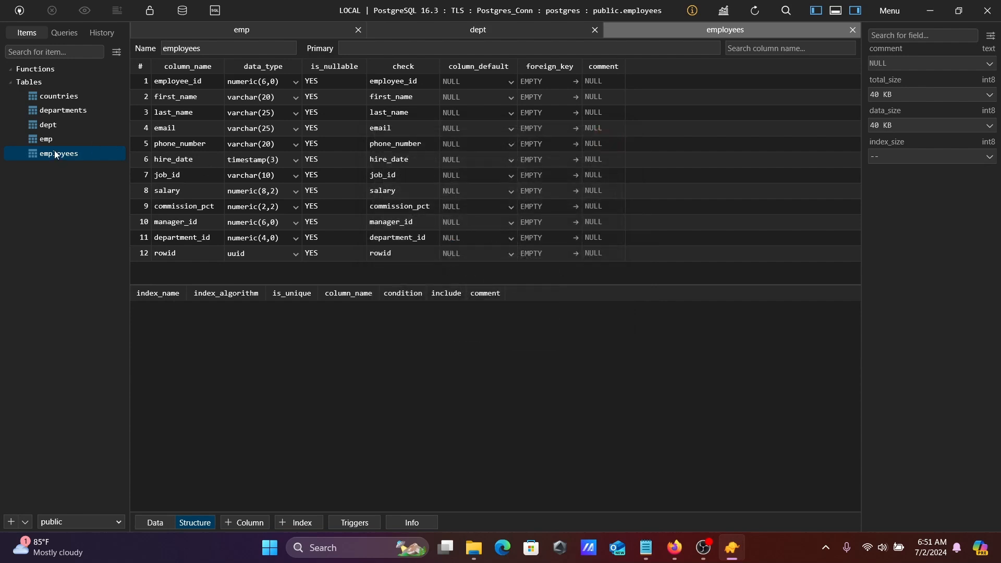
right_click(58, 154)
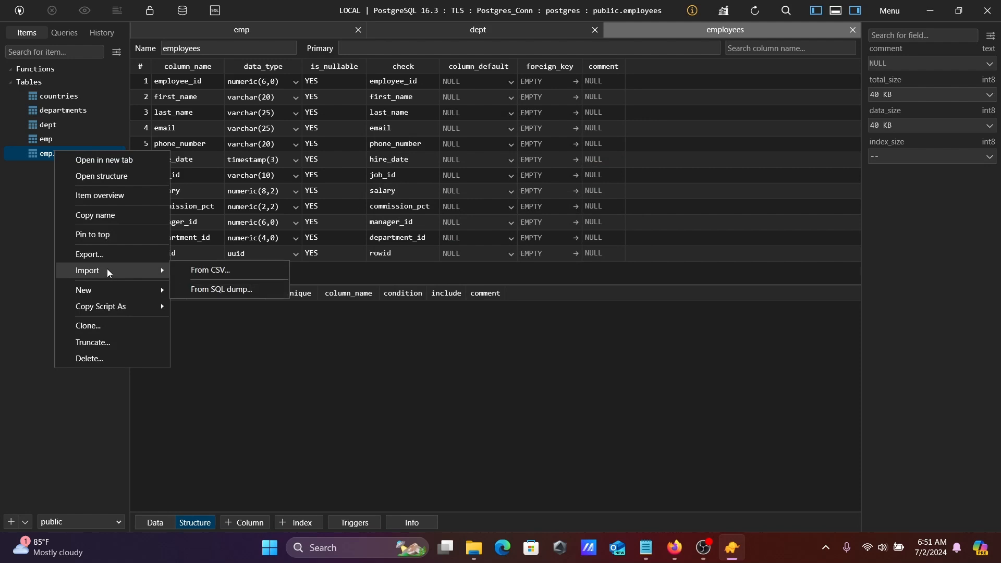
mouse_move(221, 292)
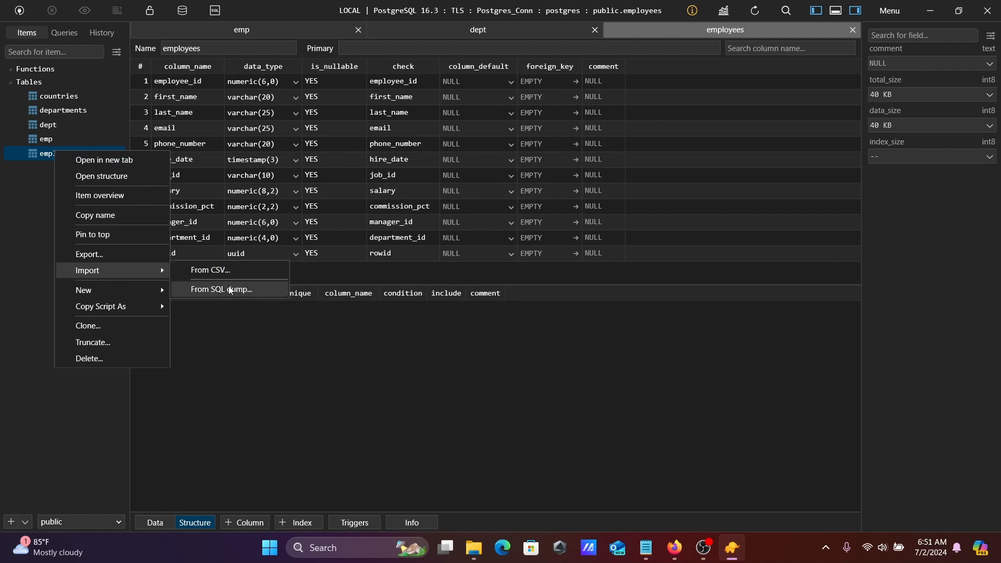
mouse_move(103, 292)
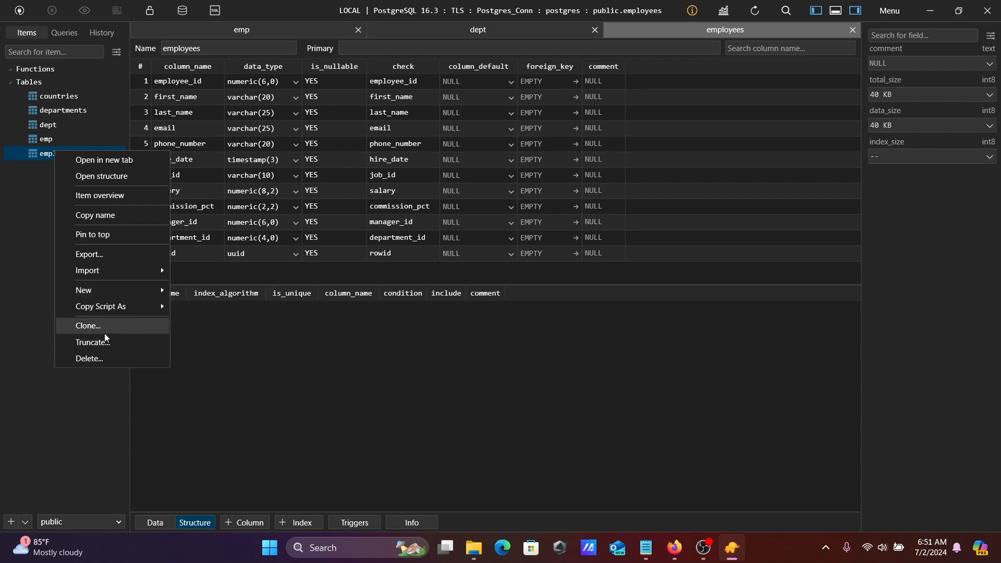
mouse_move(91, 334)
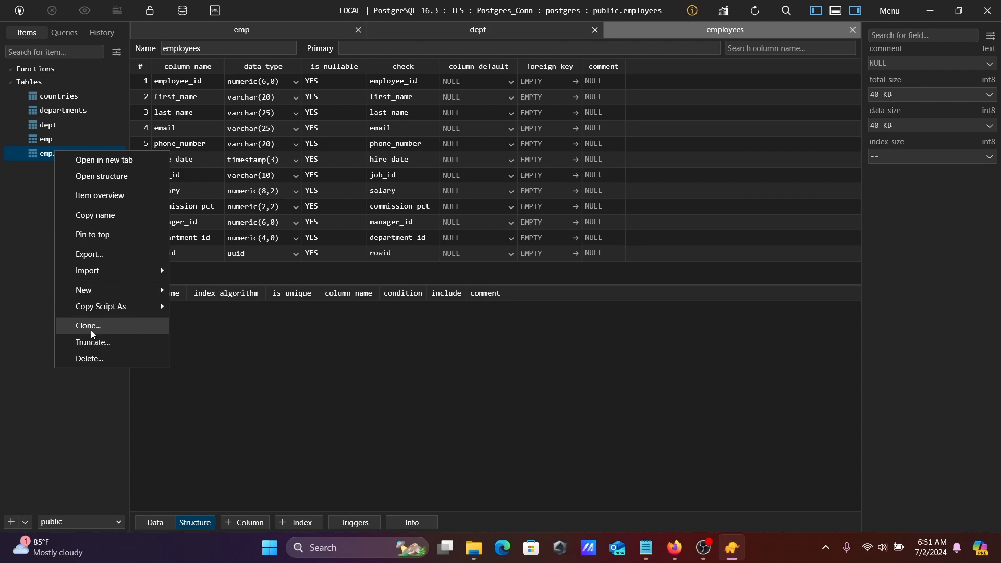
mouse_move(696, 165)
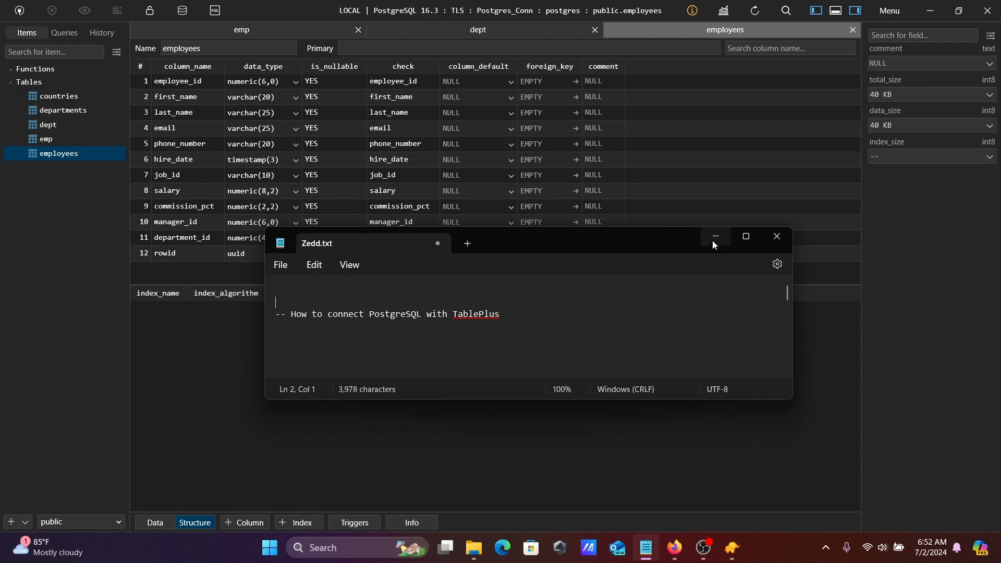
mouse_move(715, 237)
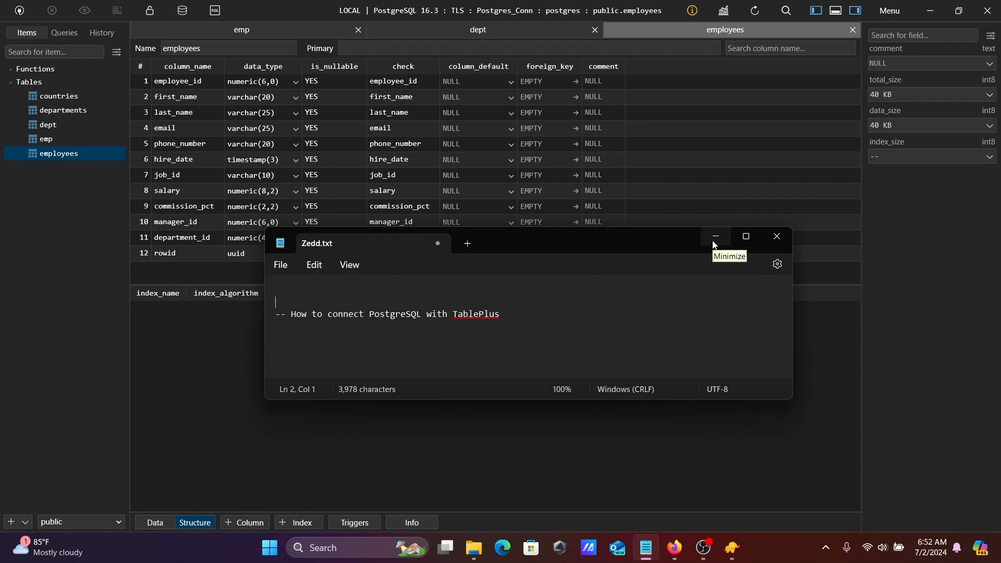